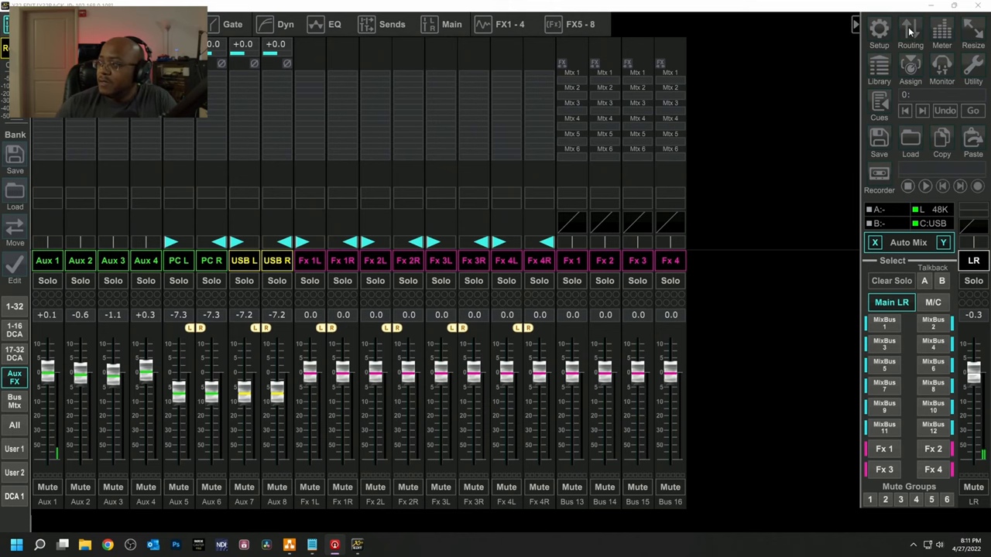
- Open the Routing window from the top-right panel
left_click(910, 28)
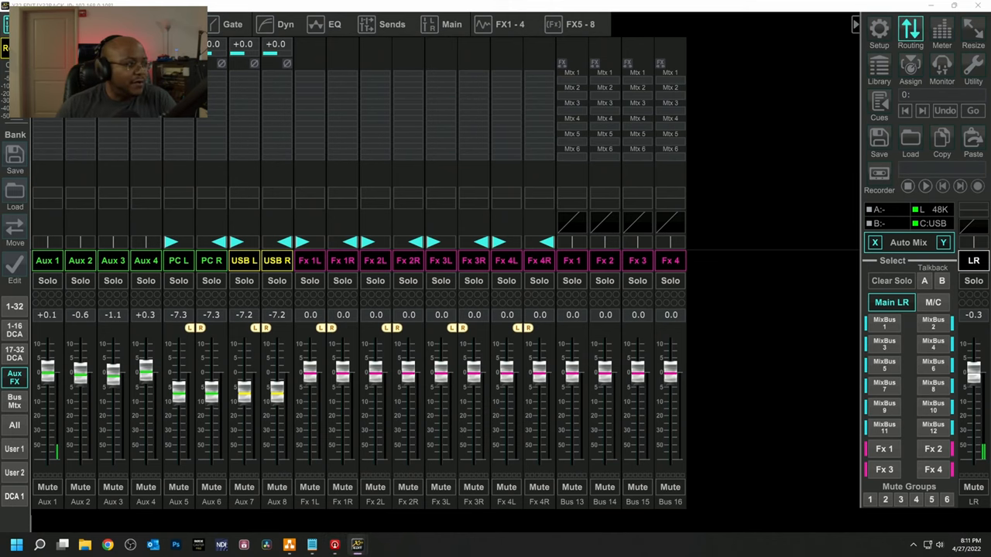
left_click(910, 28)
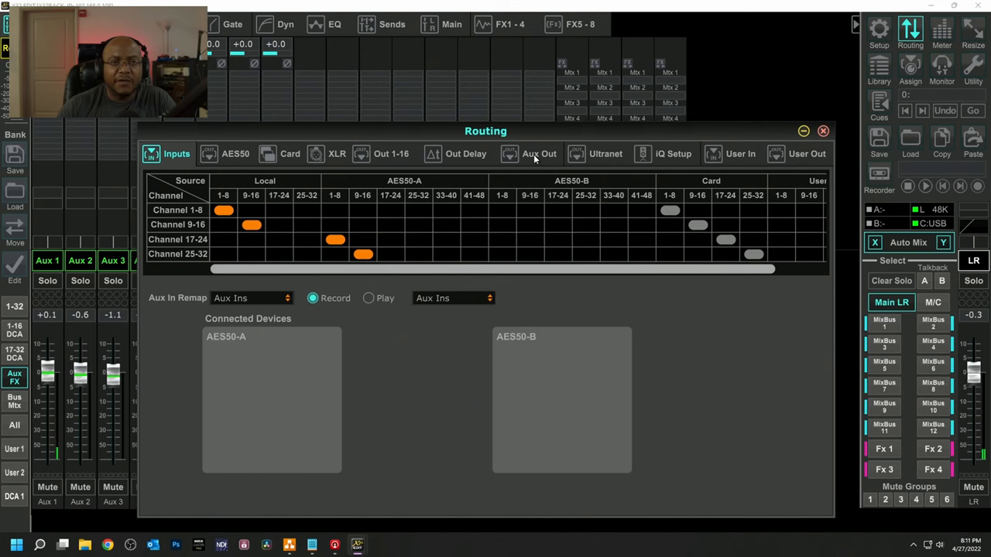
- Show the Aux Out routing page listing aux outputs 1–8 and their sources
left_click(539, 153)
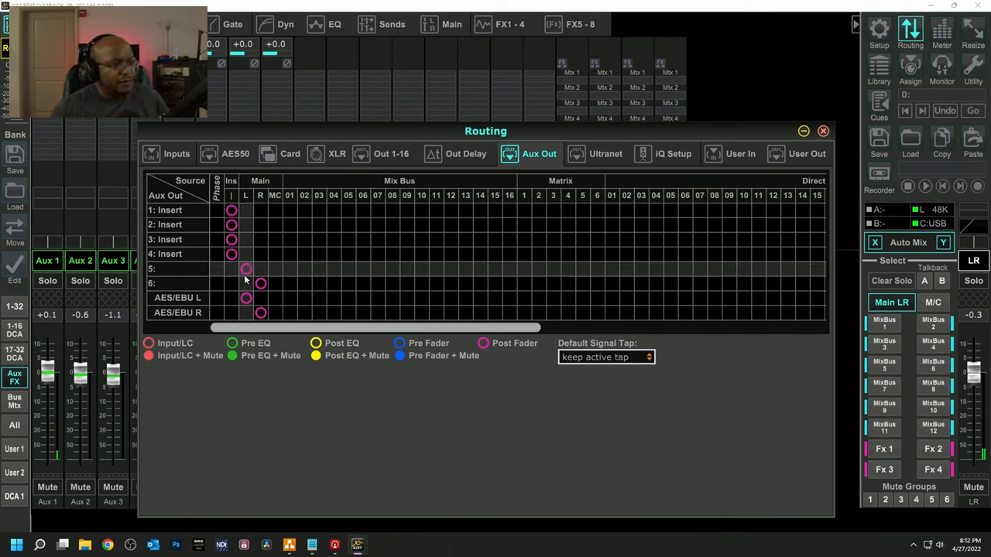
left_click(246, 269)
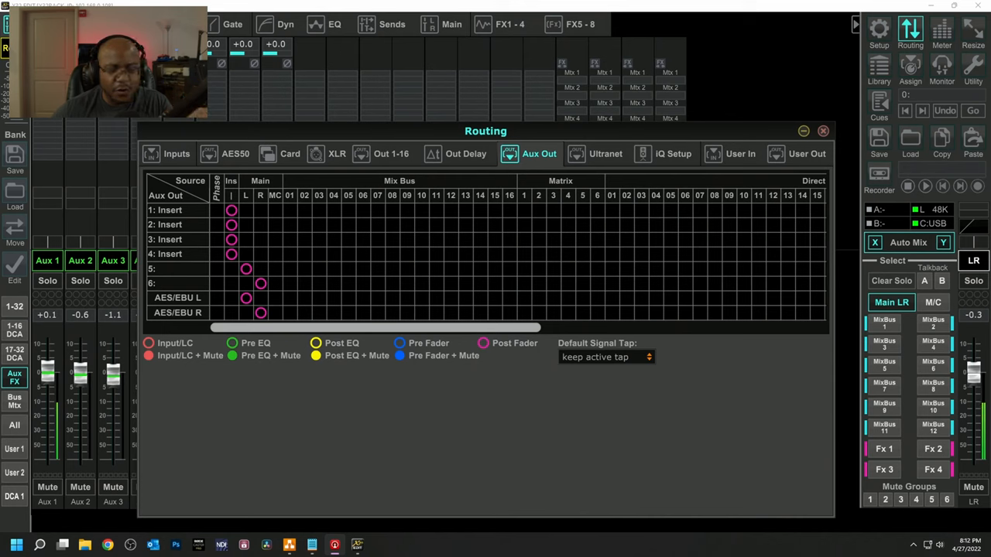
mouse_move(350, 514)
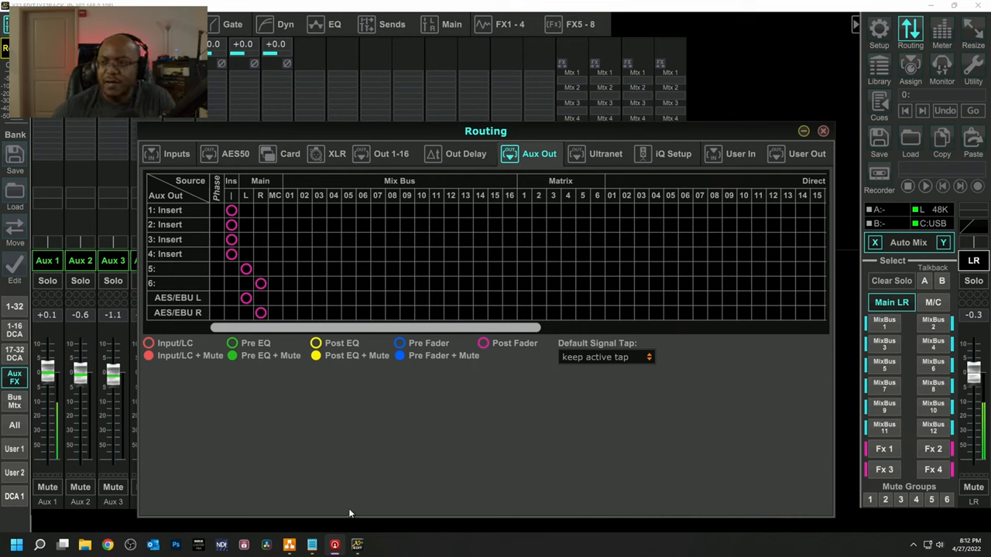
- Feed Aux Outs 5 and 6 from Mix Bus 1, leaving outputs 1–4 on inserts
left_click(247, 269)
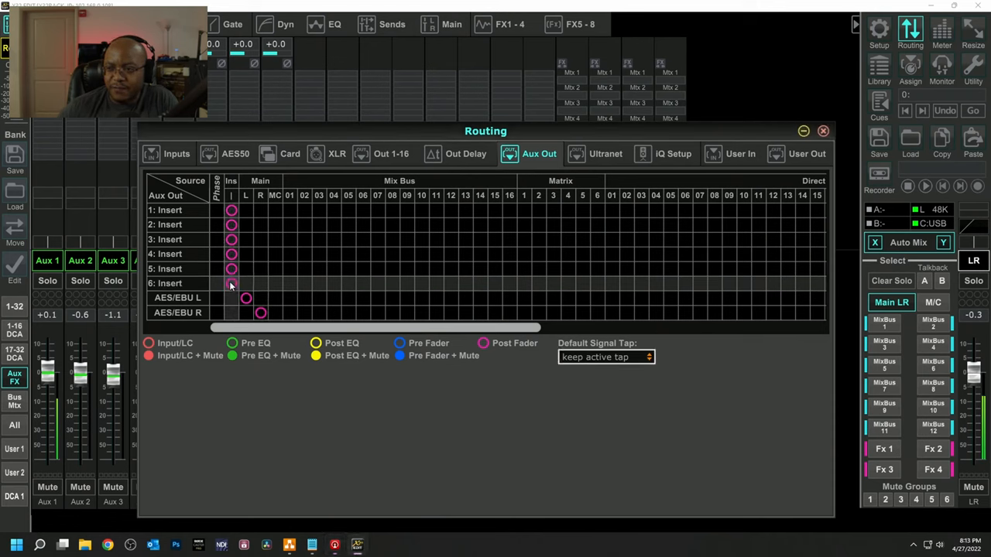
mouse_move(229, 281)
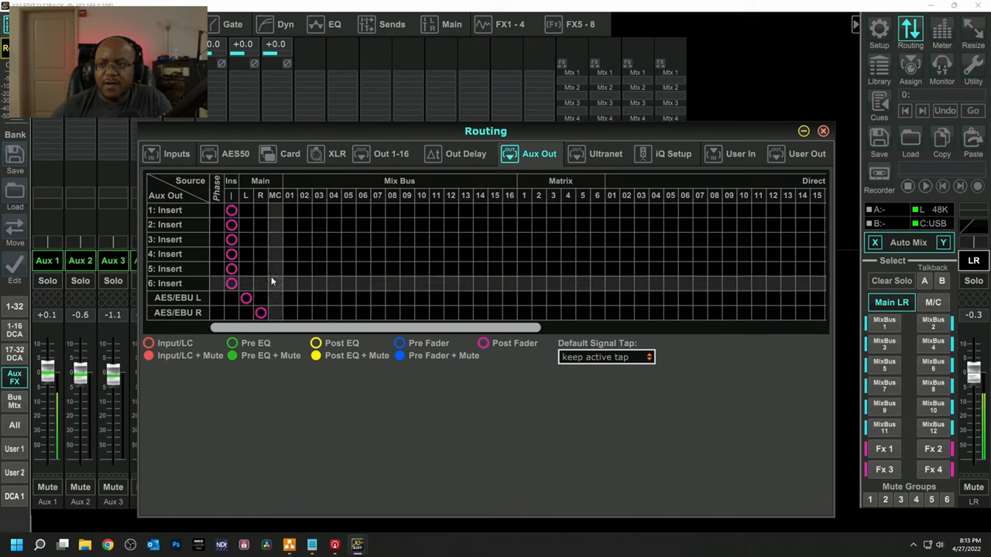
mouse_move(344, 279)
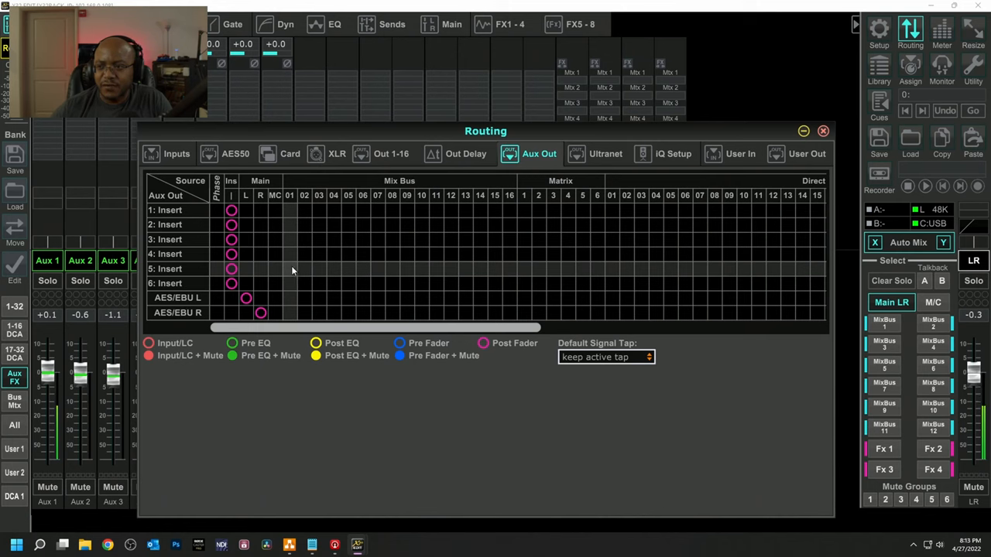
left_click(289, 270)
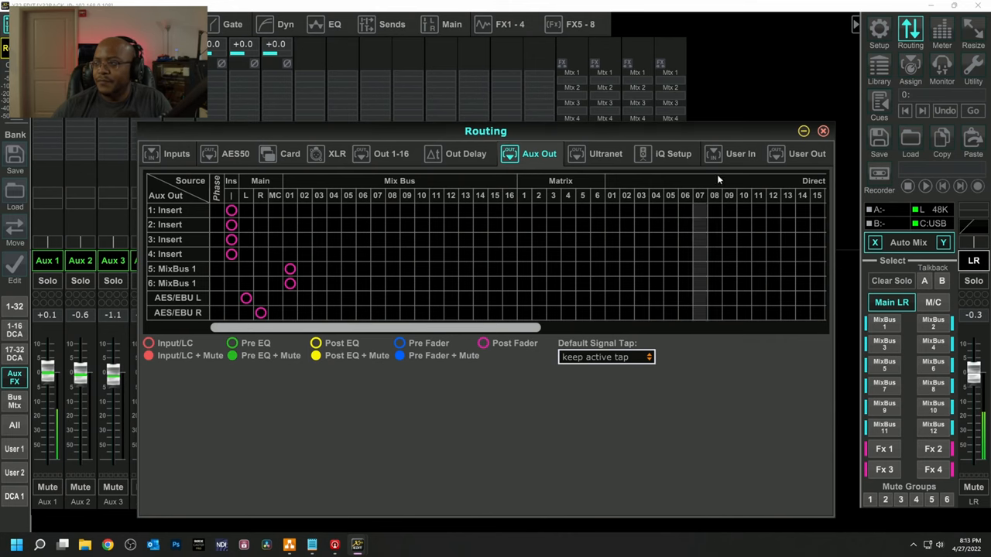
- Leave routing and select Mix Bus 1 on the Bus Mix fader layer
left_click(823, 130)
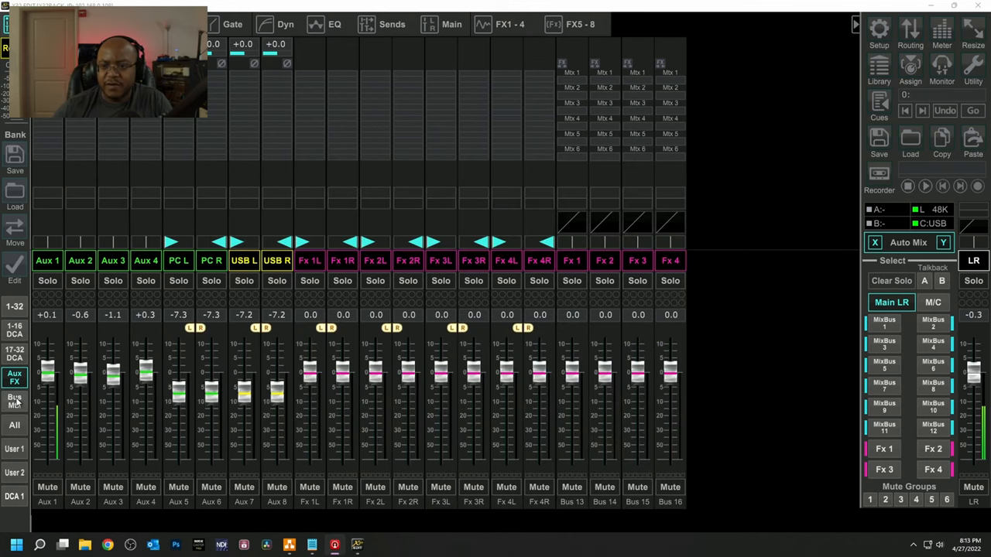
left_click(14, 399)
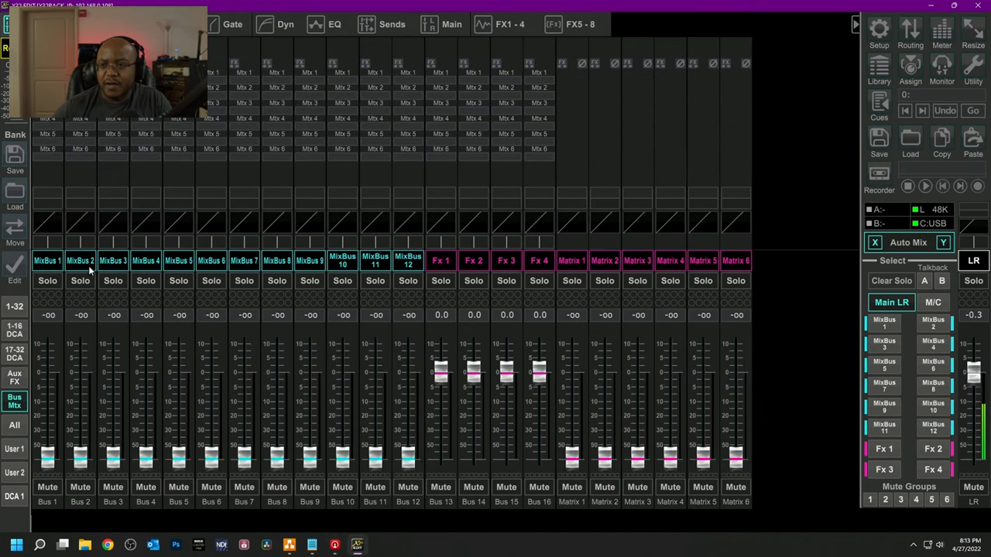
left_click(46, 260)
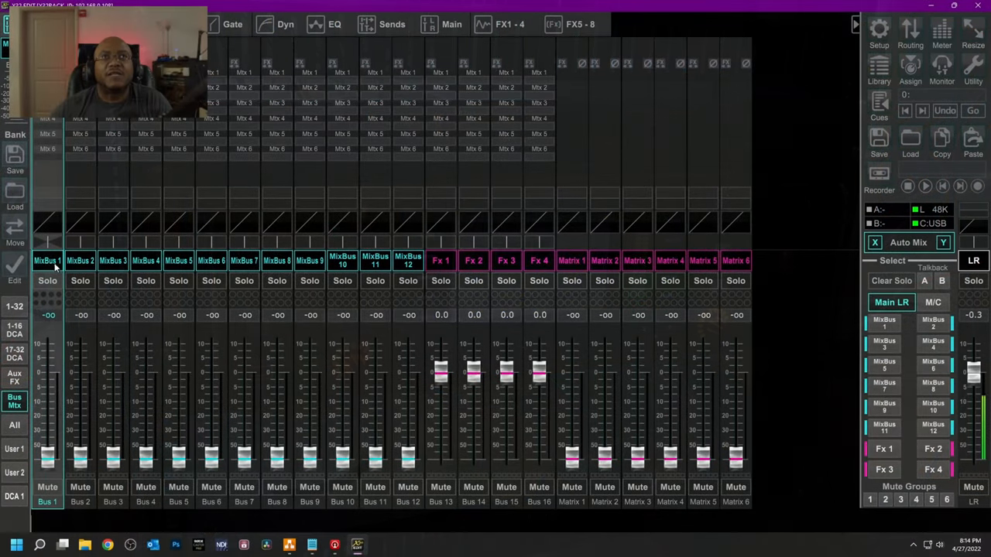
- Name Mix Bus 1's scribble strip 'Livestream'
left_click(47, 260)
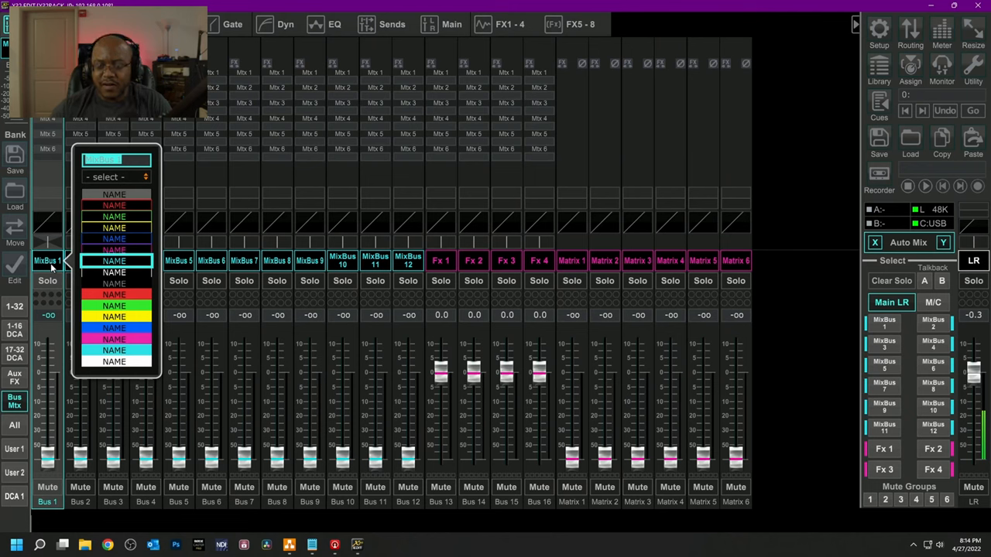
type("L")
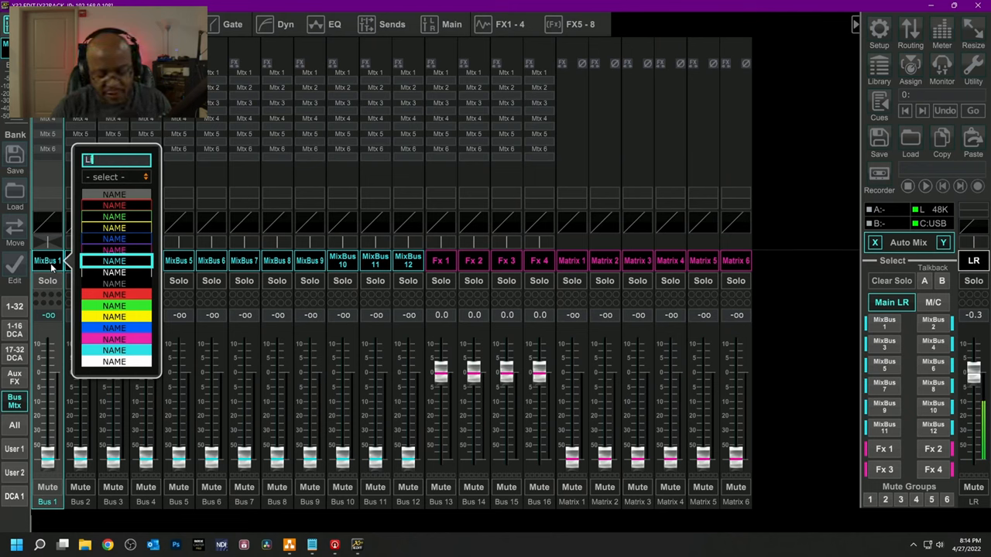
type("Livestream")
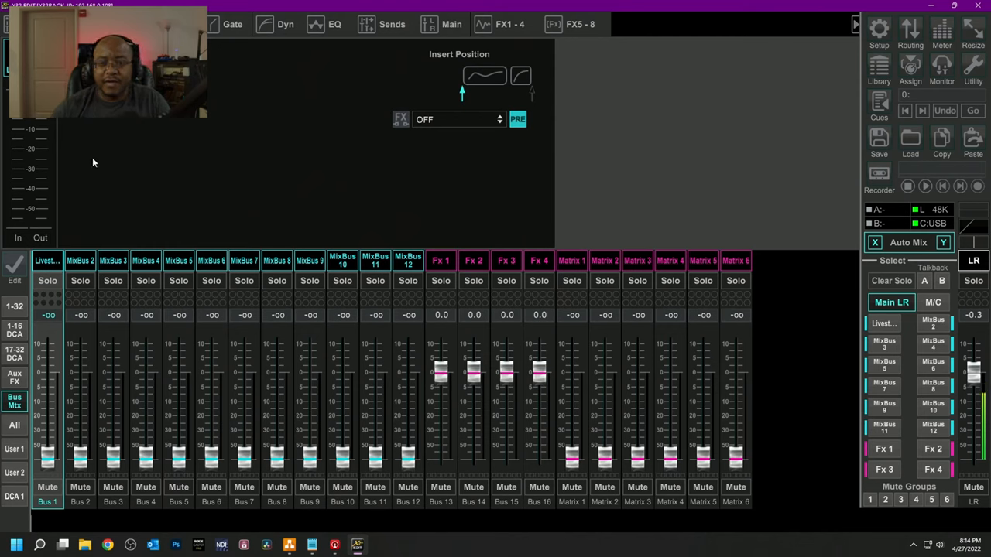
- Give the Livestream bus a laptop icon and stereo-link Mix Bus 1 with Bus 2
left_click(172, 24)
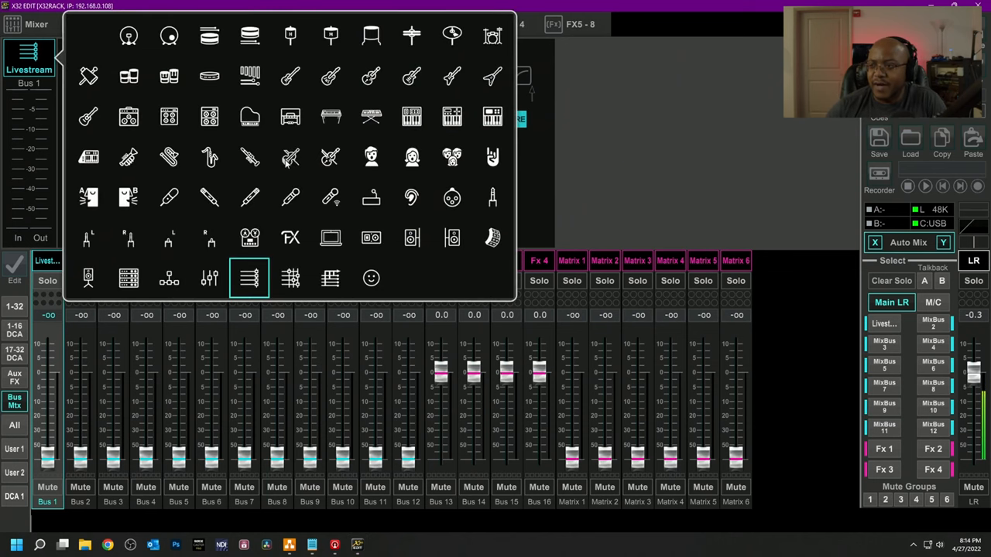
left_click(249, 279)
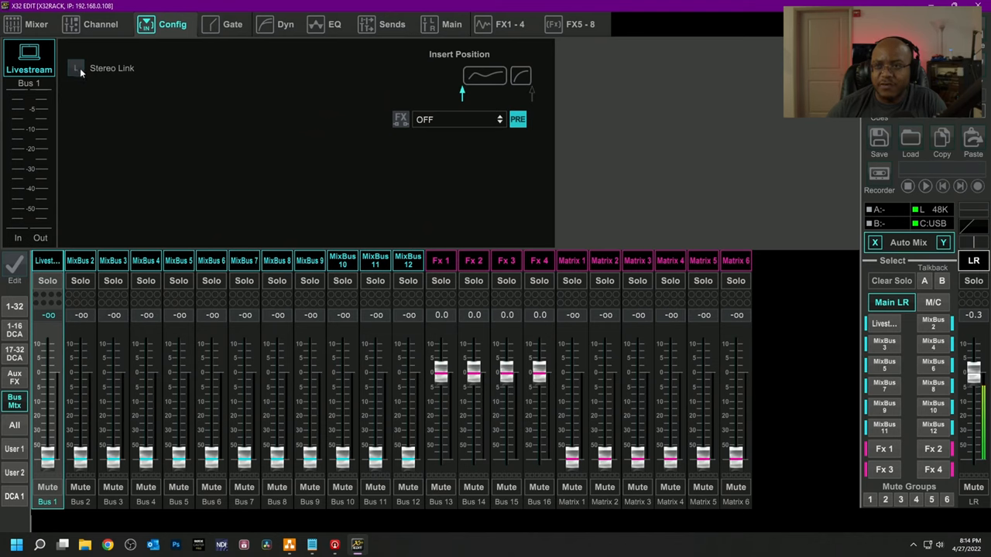
left_click(75, 68)
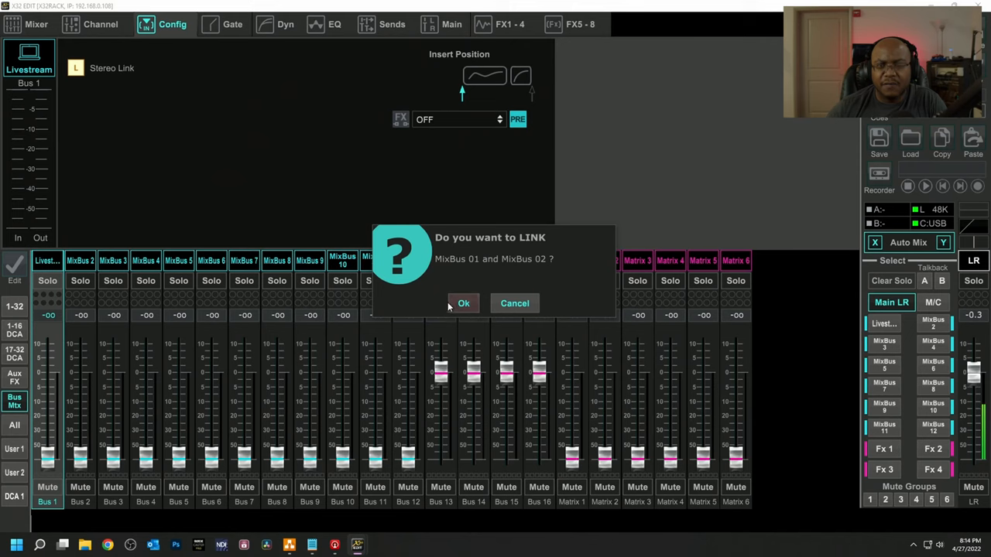
mouse_move(452, 319)
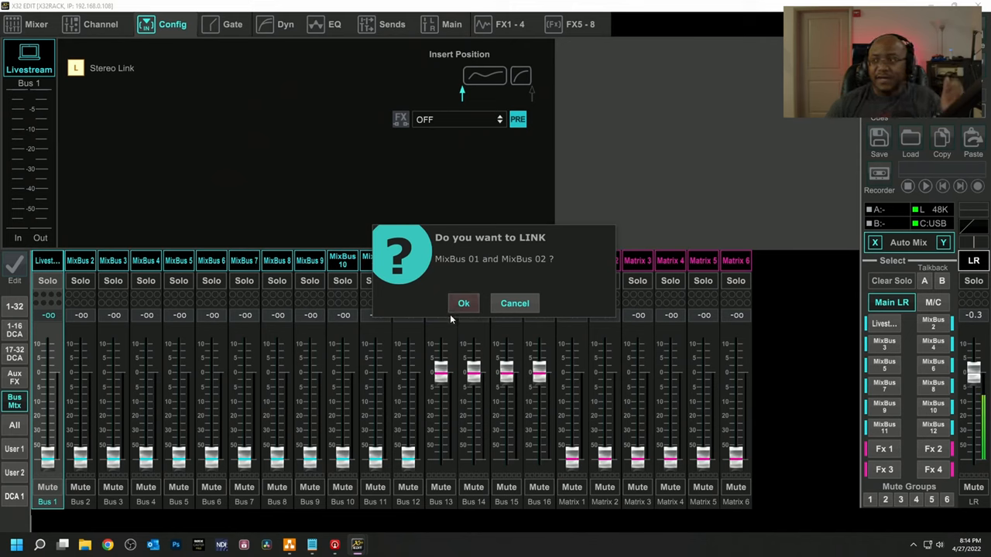
left_click(463, 301)
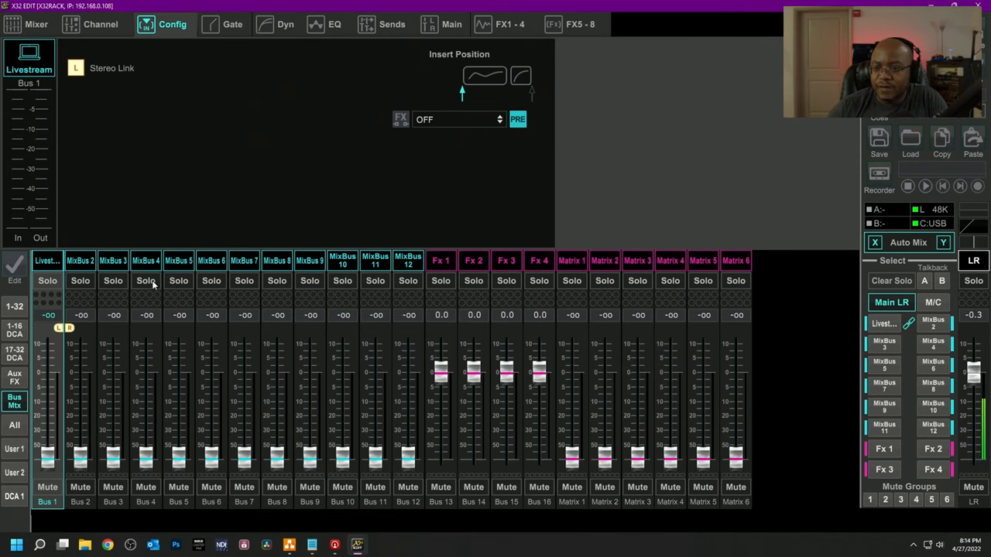
mouse_move(77, 257)
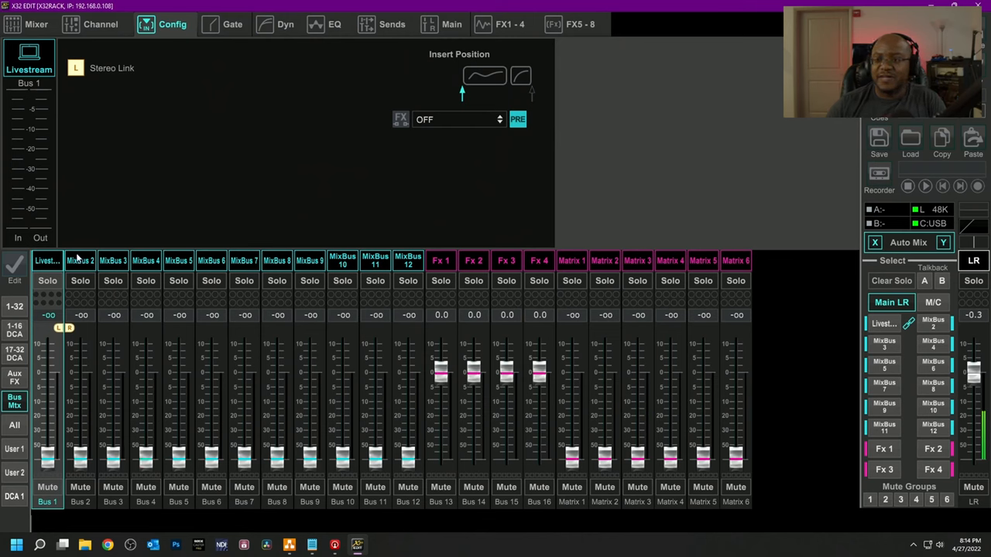
- Label the linked buses 'Livestream L' and 'Livestream R' and give Bus 2 the laptop icon
left_click(47, 260)
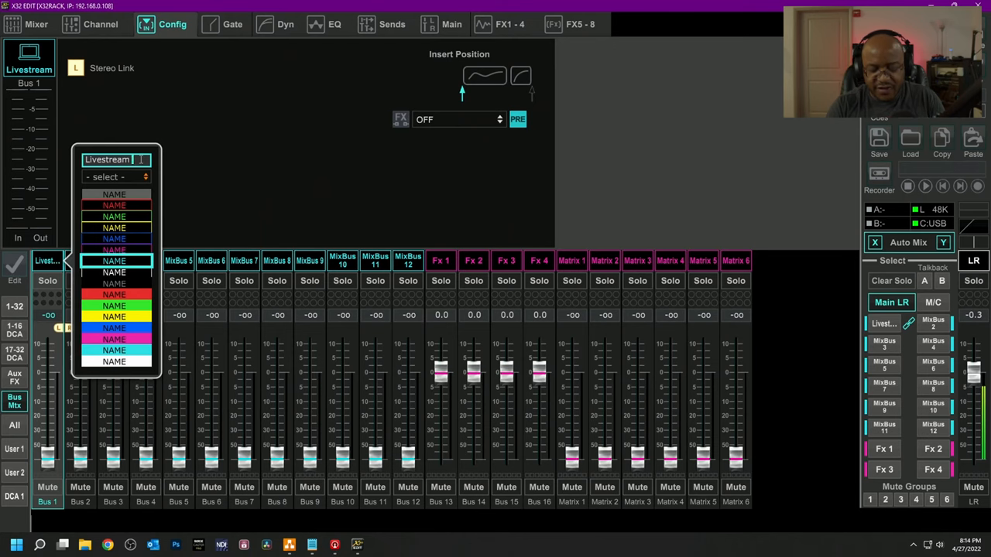
triple_click(114, 159)
type(" L")
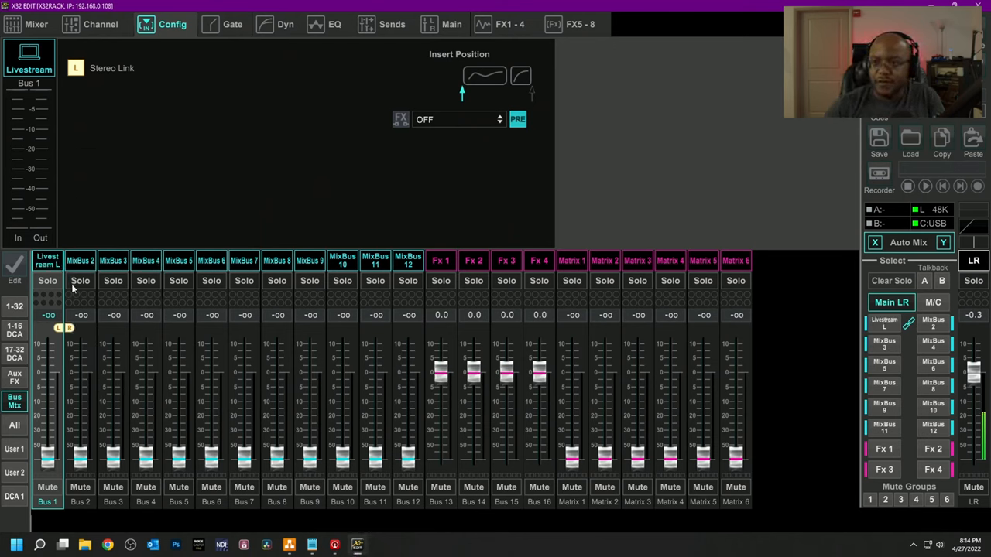
left_click(80, 261)
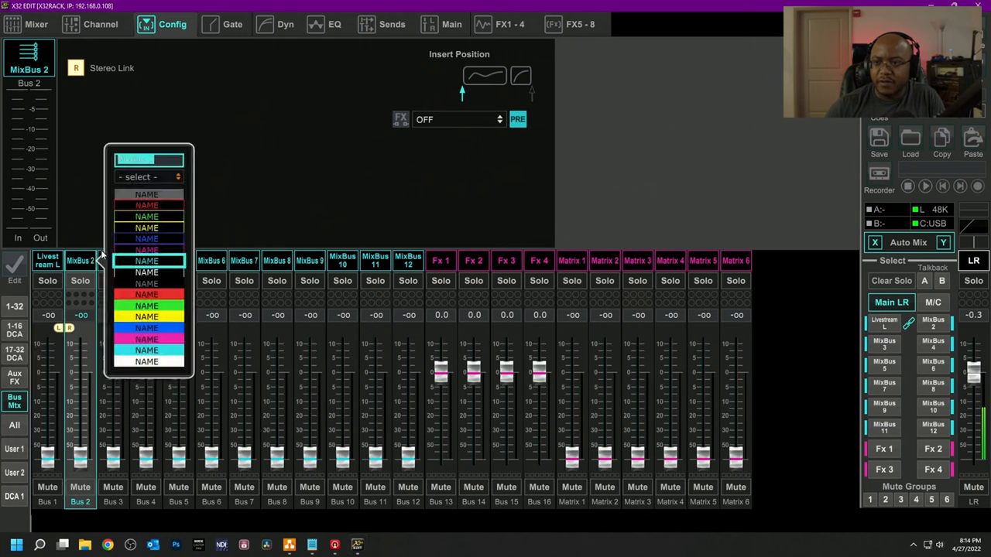
type("Livestream R")
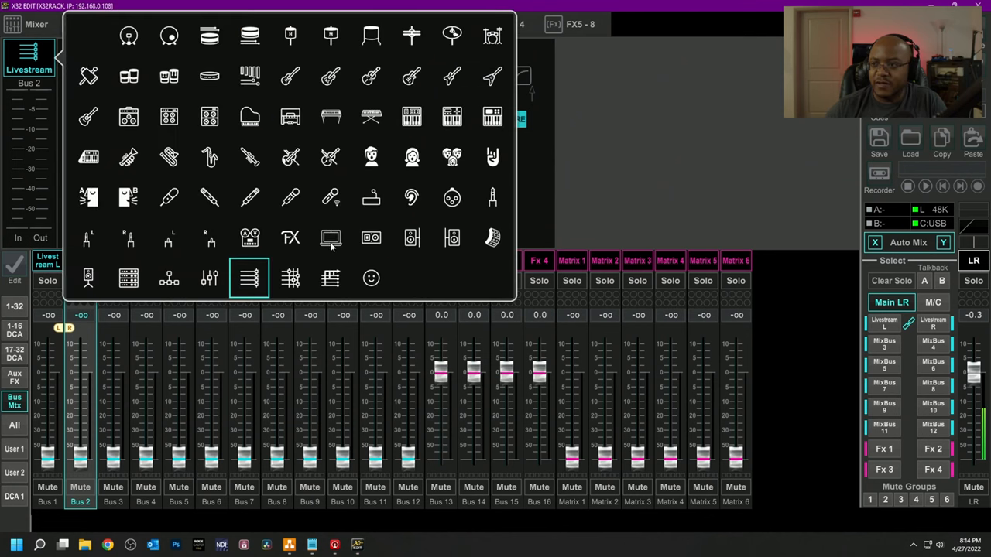
left_click(249, 277)
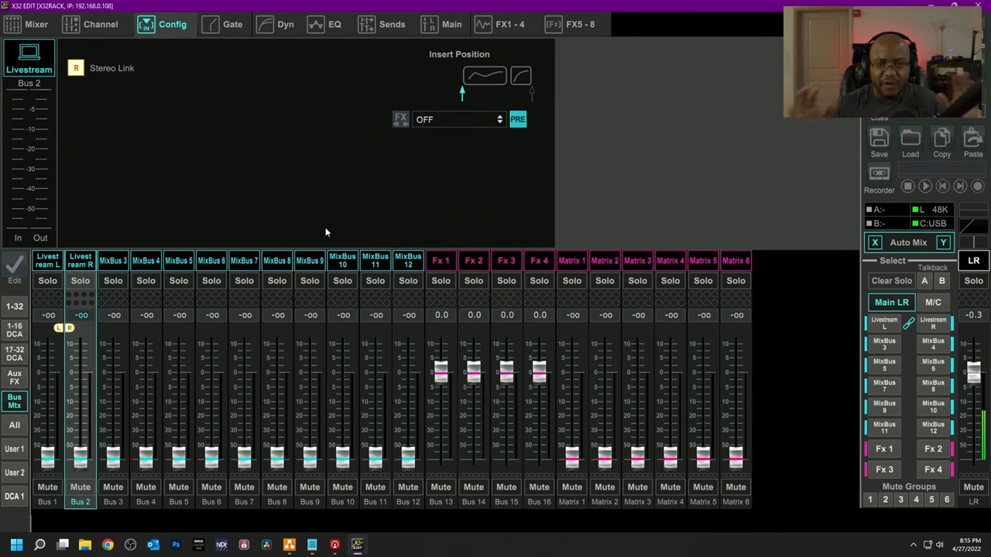
mouse_move(173, 211)
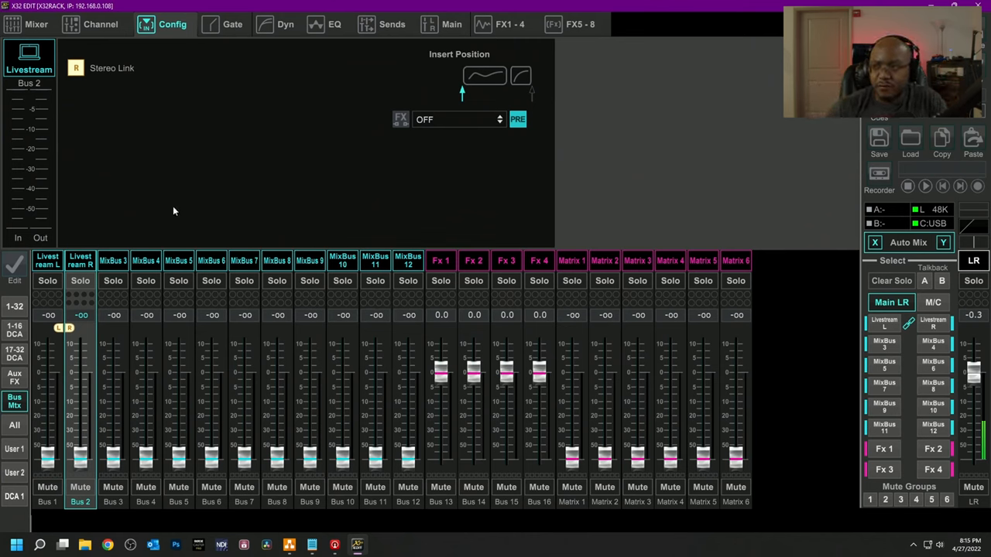
mouse_move(105, 248)
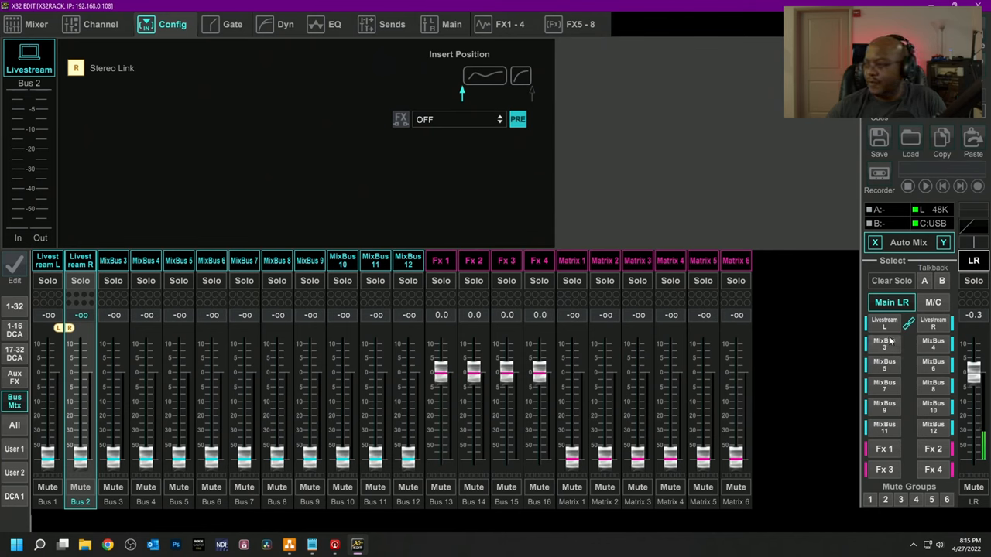
- Assign the Livestream L and R buses to Aux Outs 5 and 6, then leave the routing overview
left_click(883, 324)
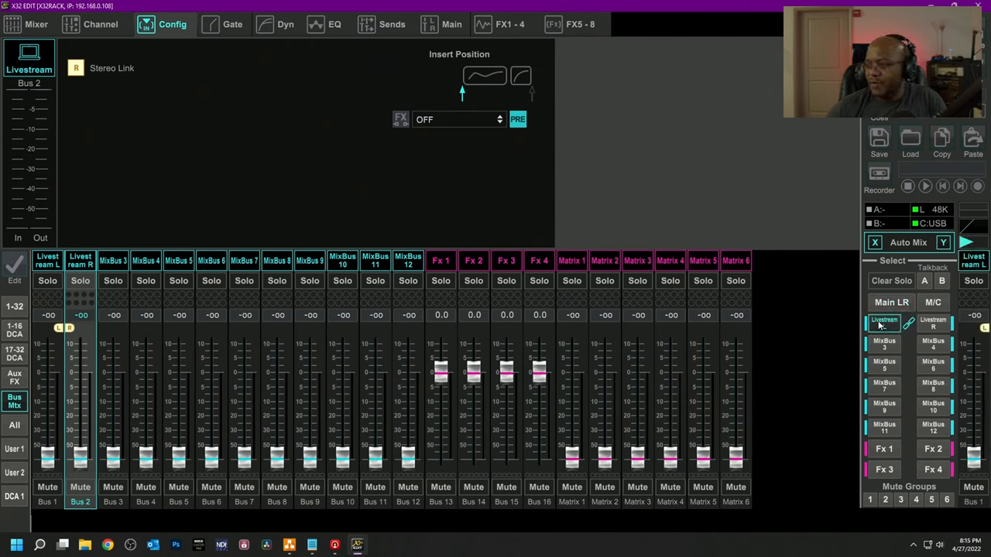
left_click(933, 323)
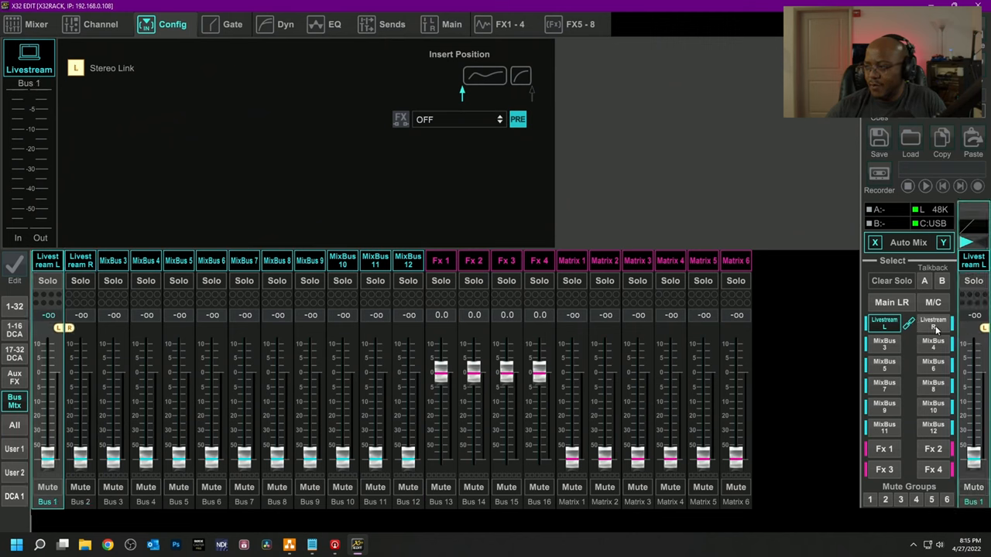
left_click(932, 324)
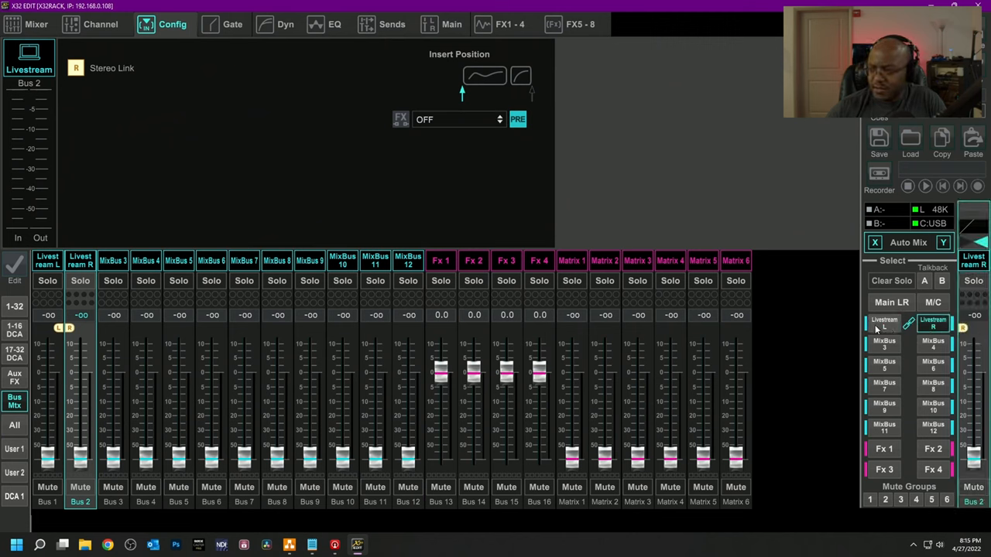
left_click(883, 324)
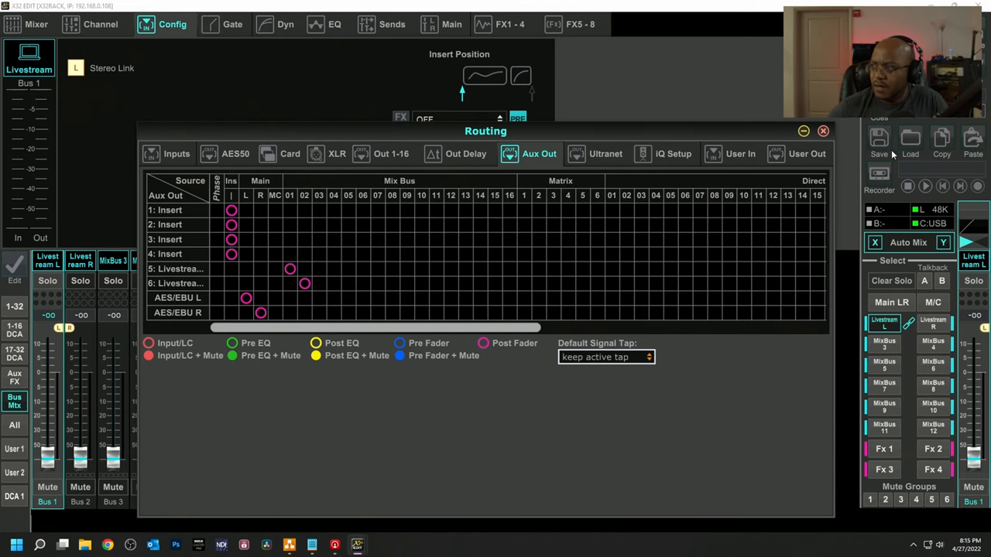
left_click(824, 130)
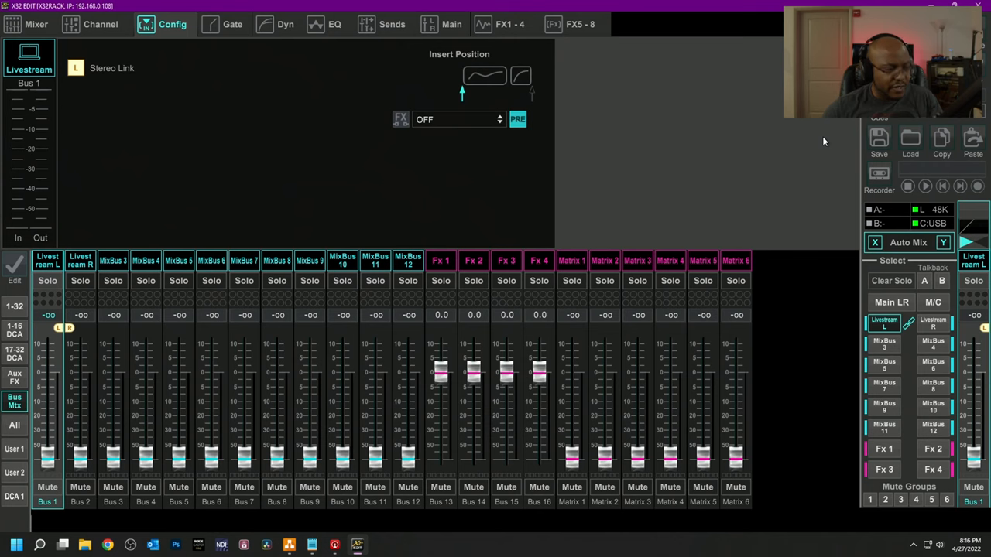
mouse_move(820, 143)
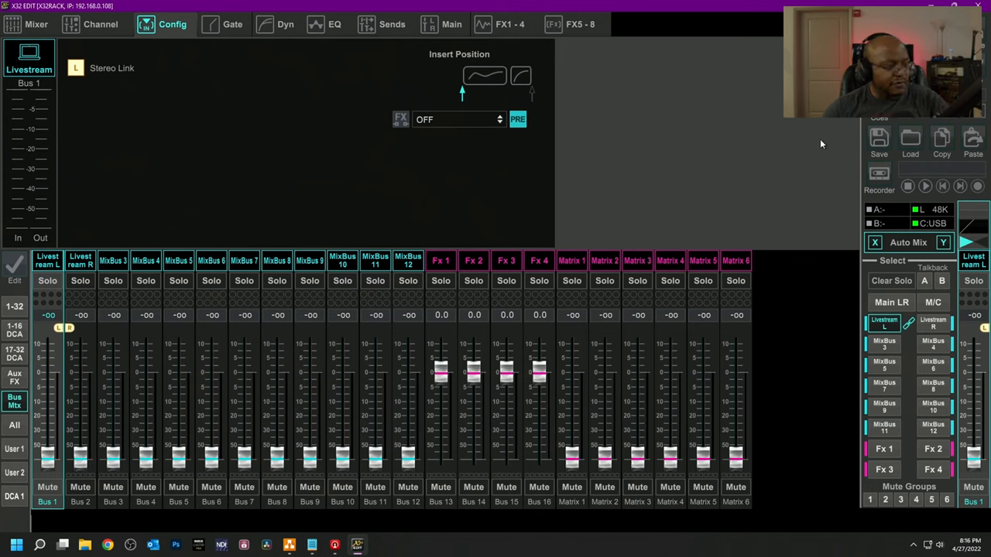
mouse_move(313, 205)
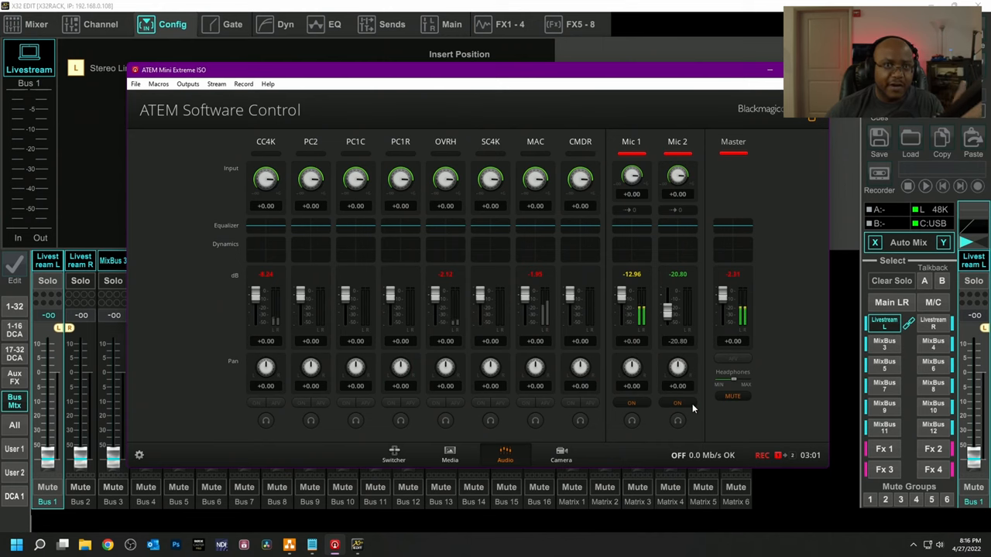
mouse_move(749, 240)
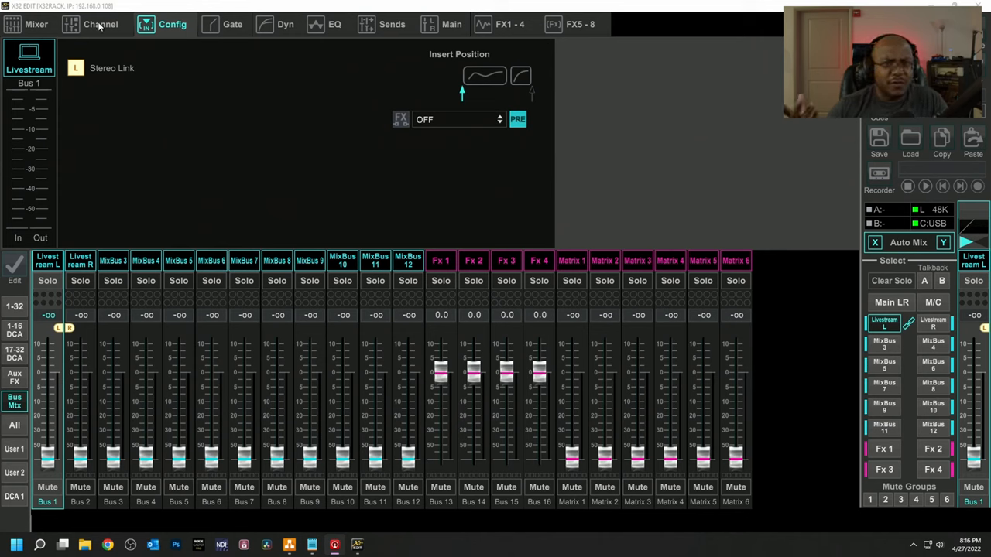
- Show the Channel settings page above the Aux/FX fader layer
left_click(99, 25)
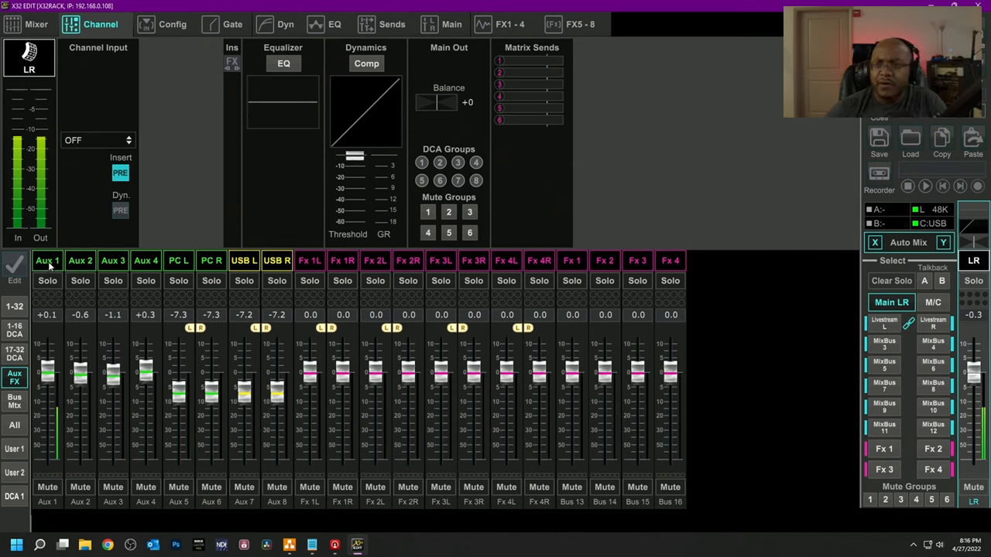
- Raise Aux 1's Bus Send 1 to the Livestream bus from silent up to 0 dB
left_click(47, 260)
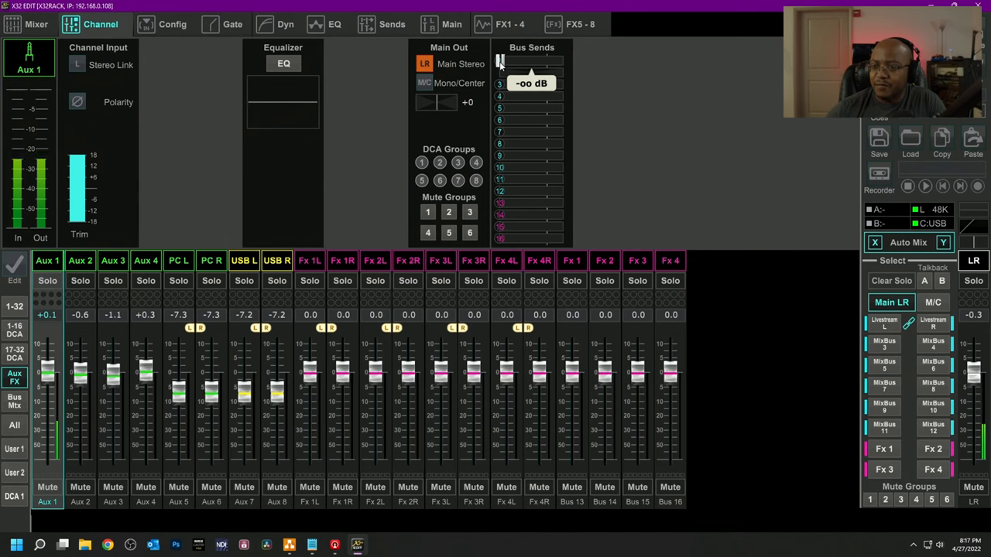
left_click_drag(499, 64, 508, 64)
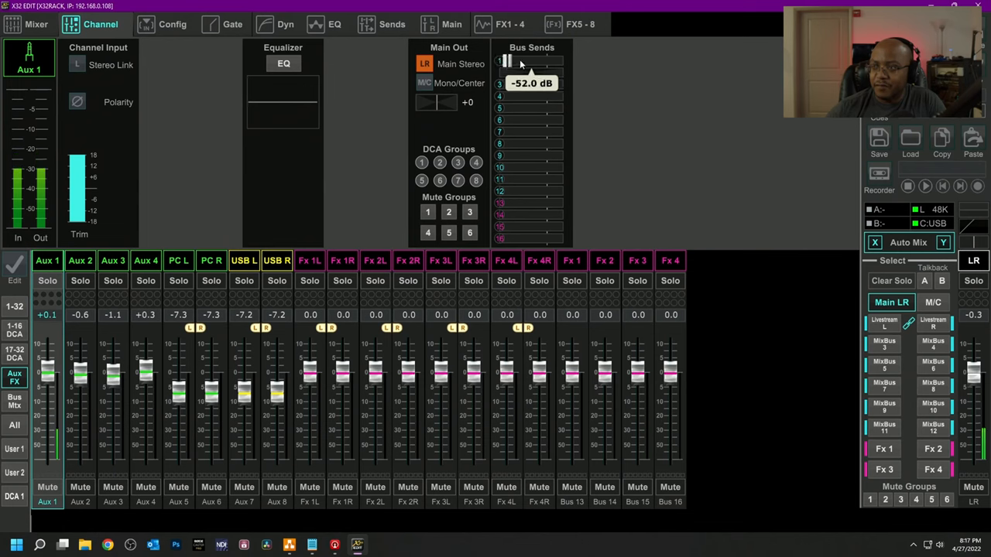
left_click_drag(508, 62, 529, 62)
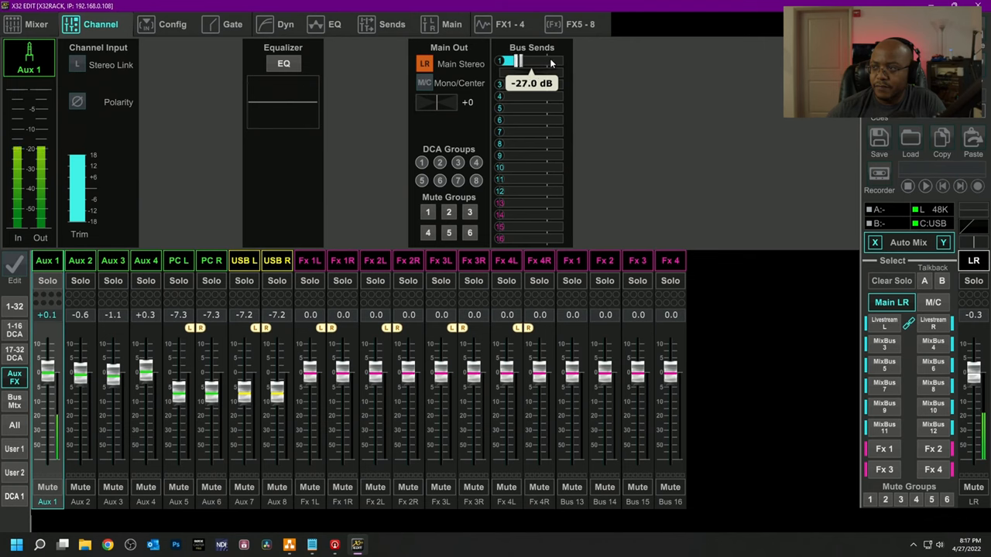
left_click_drag(515, 62, 542, 62)
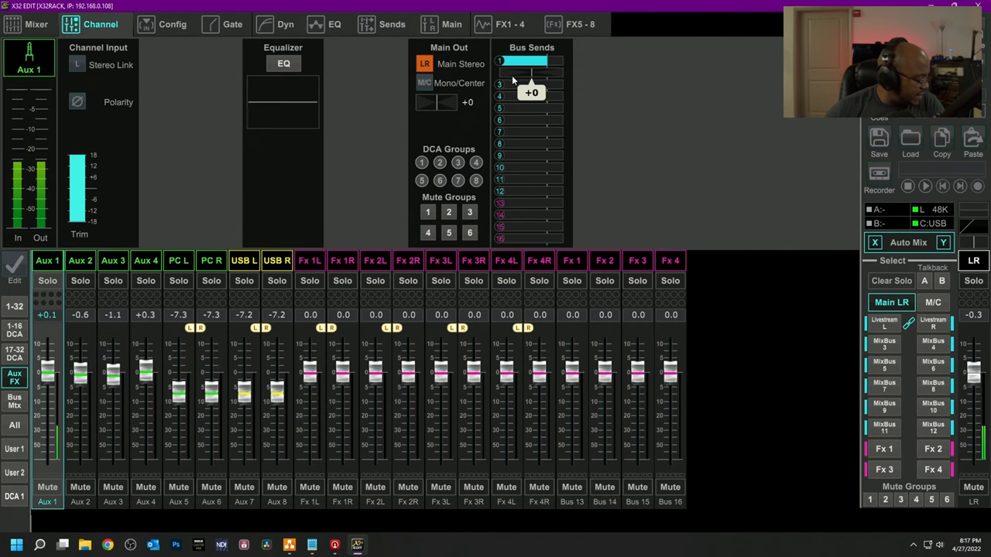
left_click_drag(529, 84, 529, 96)
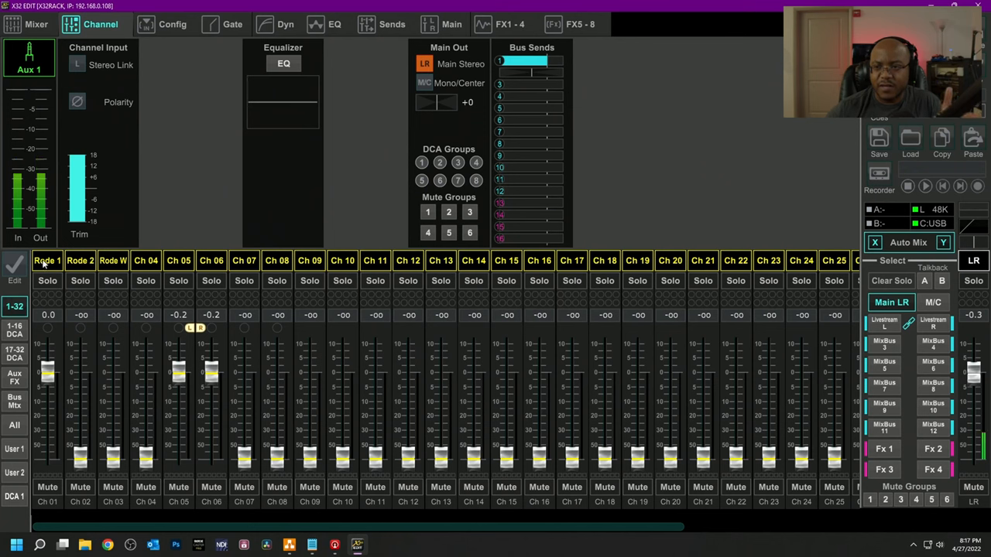
- Raise the Rode 1 mic's Bus Send 1 to Livestream, then show the Bus Mix faders
left_click(47, 261)
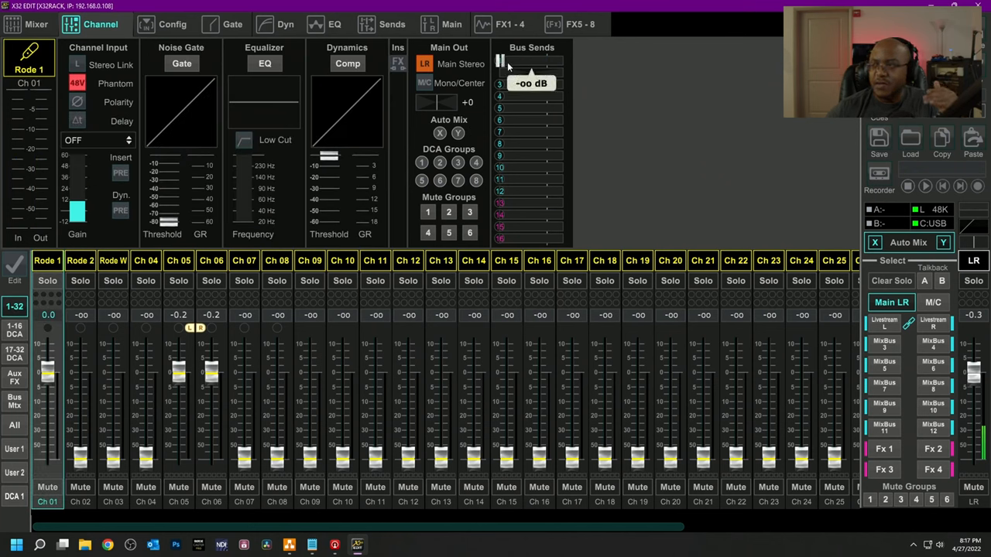
left_click_drag(502, 63, 534, 64)
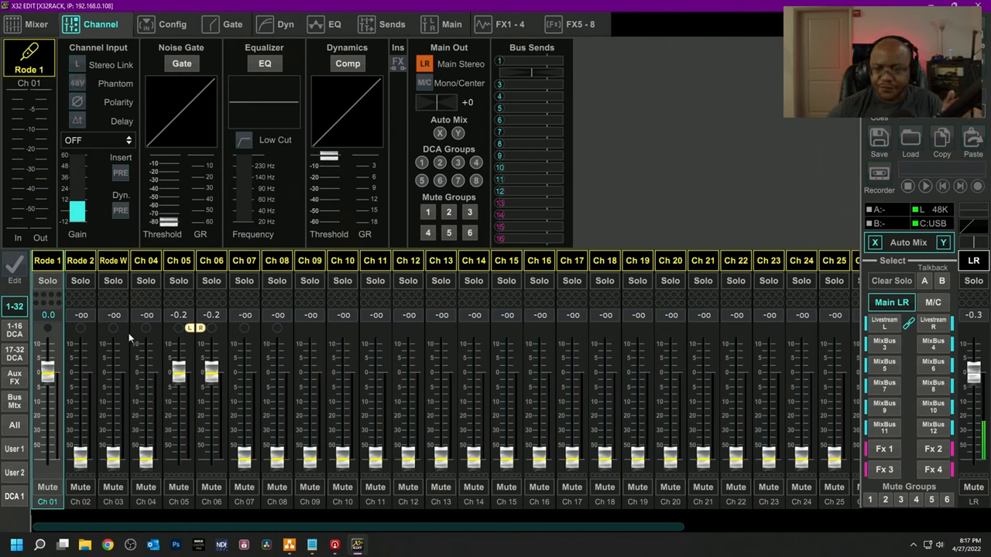
left_click(14, 402)
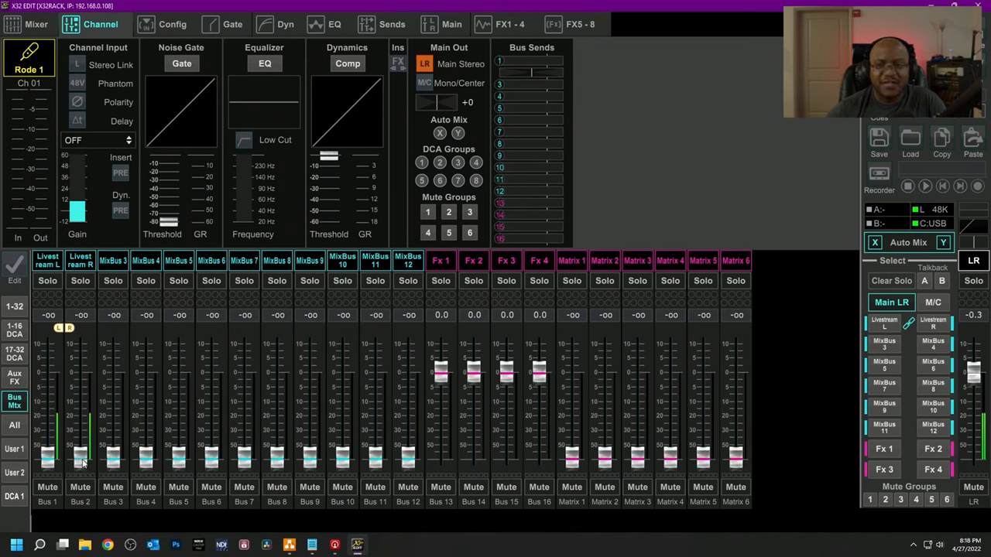
- Raise the linked Livestream L/R bus faders from -oo to about -9.5 dB
left_click_drag(80, 457, 81, 403)
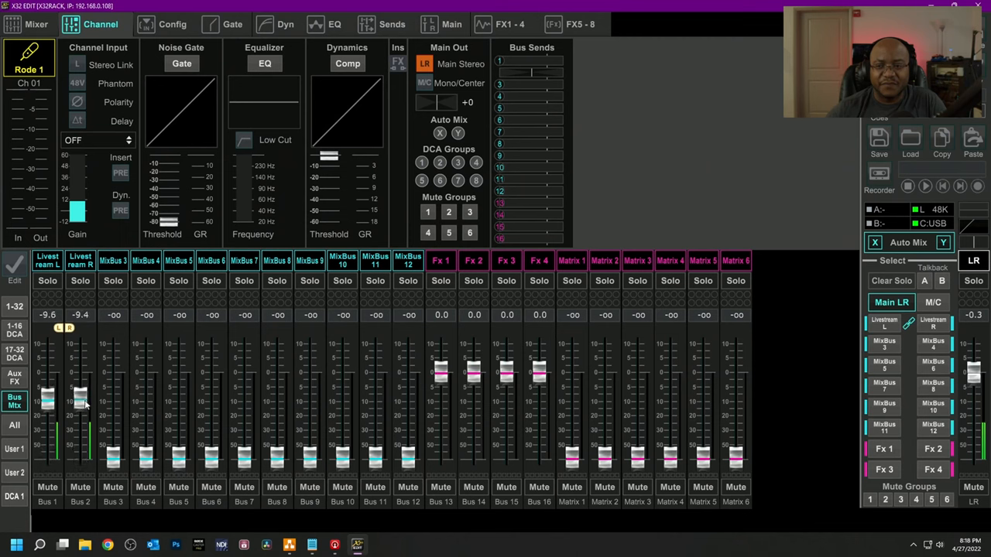
left_click_drag(80, 400, 80, 362)
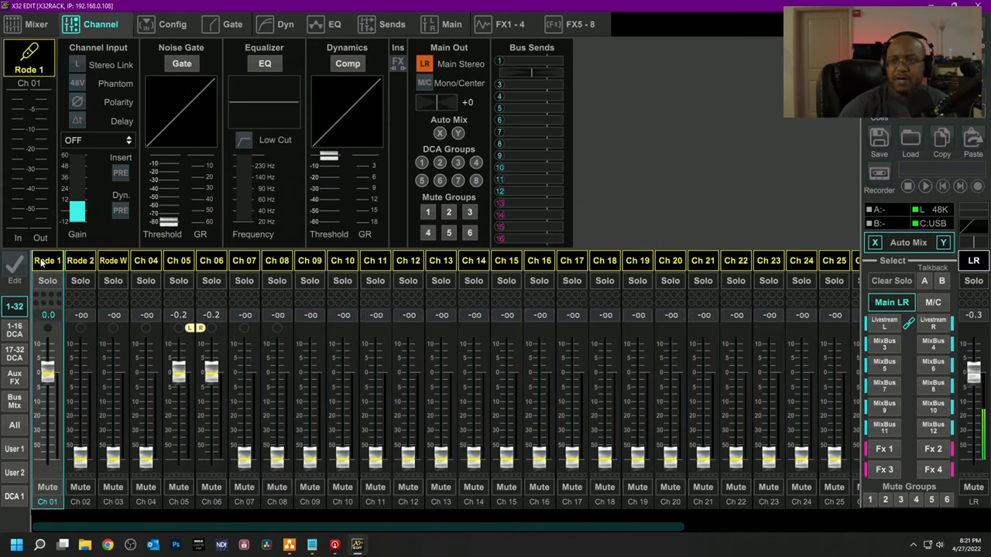
- Show the mixer overview listing input channels 1–32 with their send levels
left_click(35, 25)
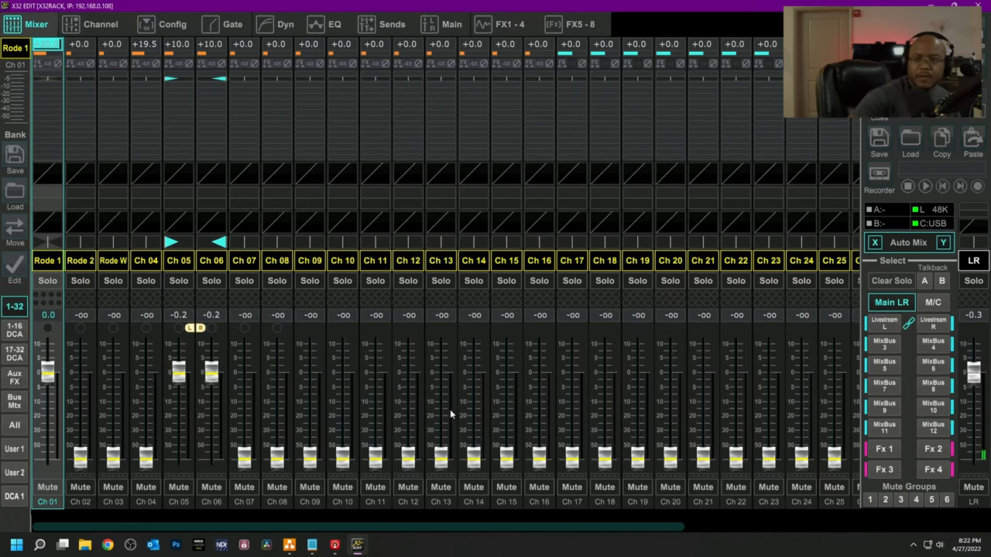
mouse_move(184, 417)
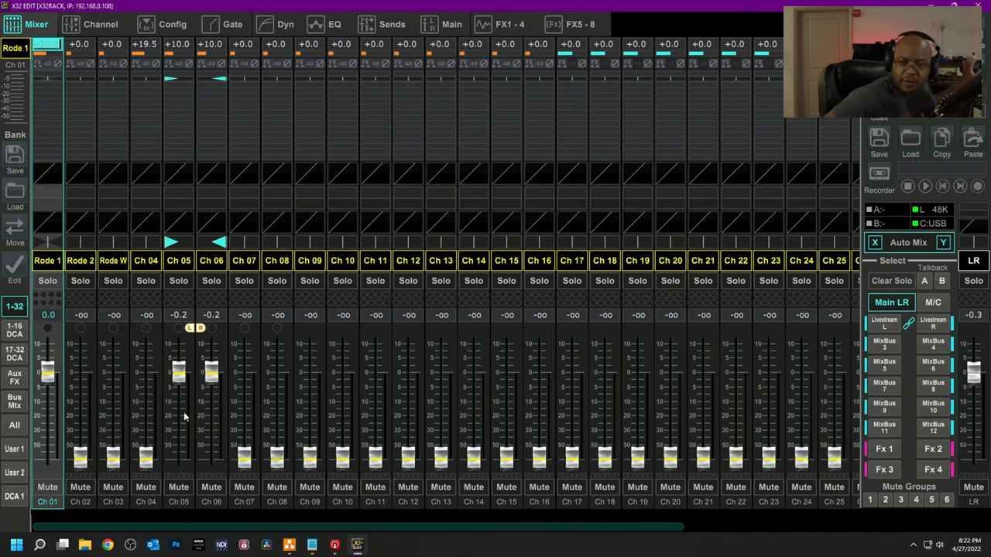
- Switch the overview to Bus Mix, showing Livestream L and R at +0.3 dB
left_click(14, 401)
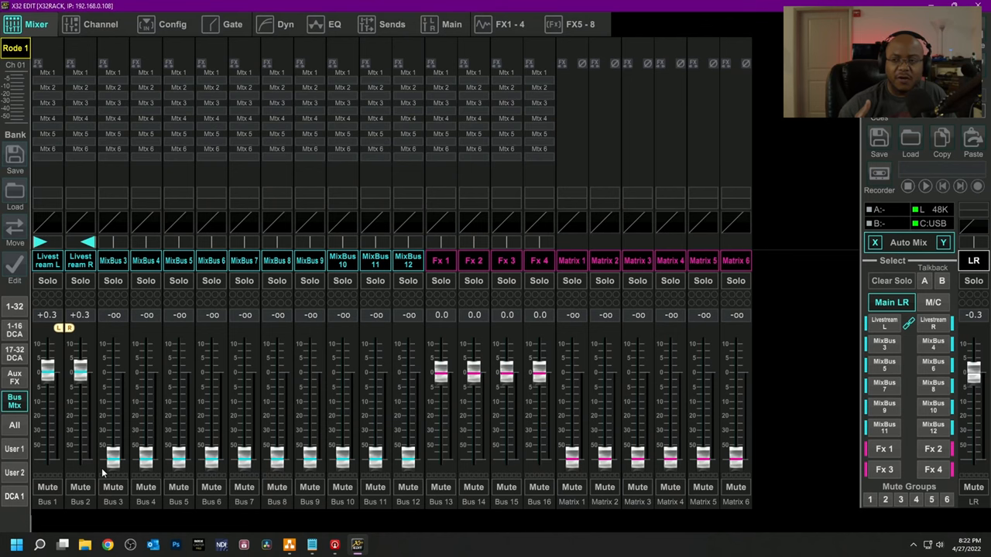
mouse_move(793, 358)
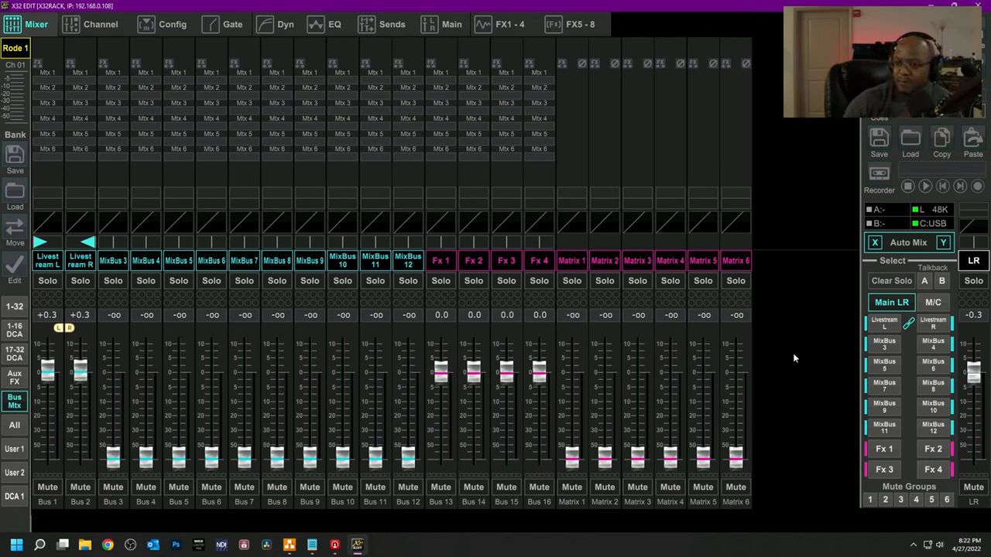
mouse_move(60, 282)
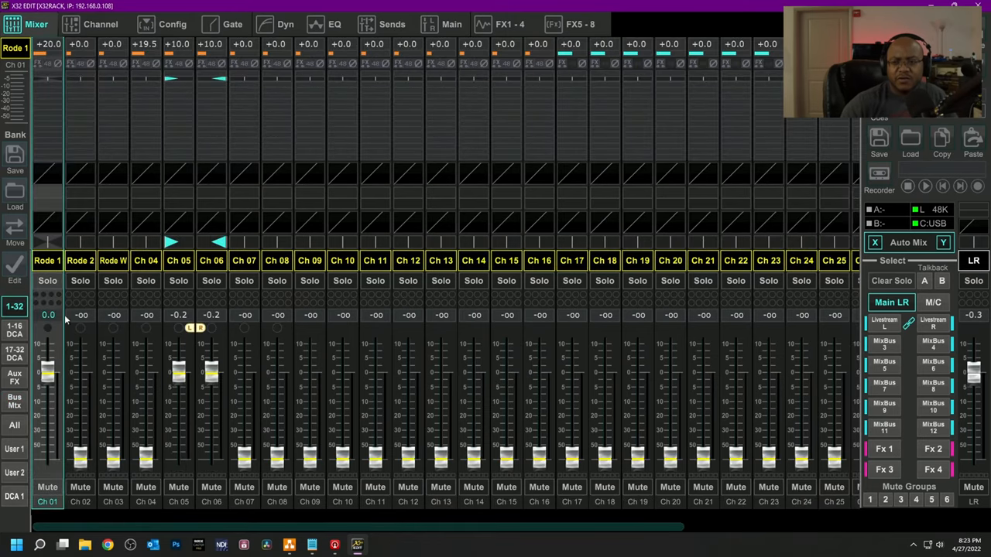
mouse_move(76, 228)
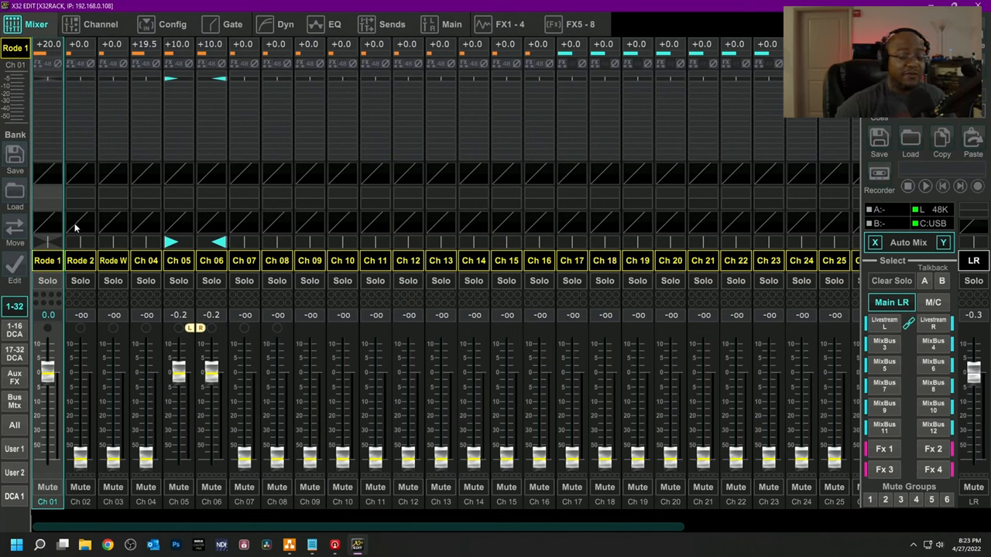
mouse_move(922, 315)
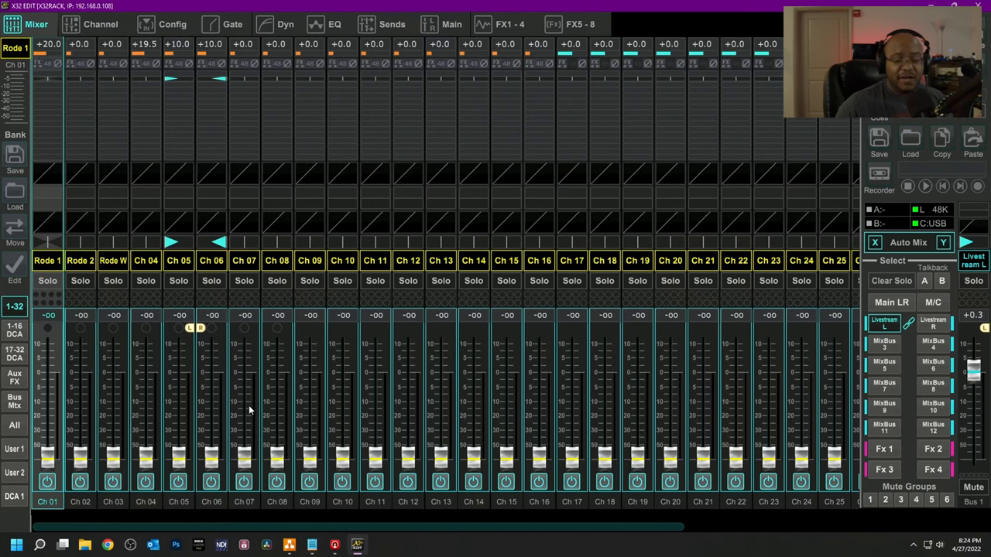
mouse_move(245, 412)
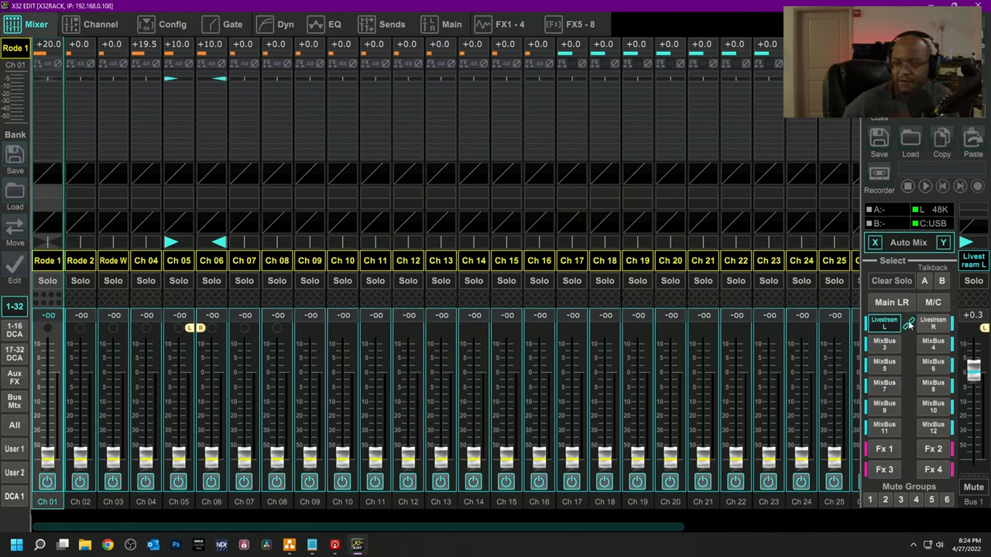
mouse_move(588, 473)
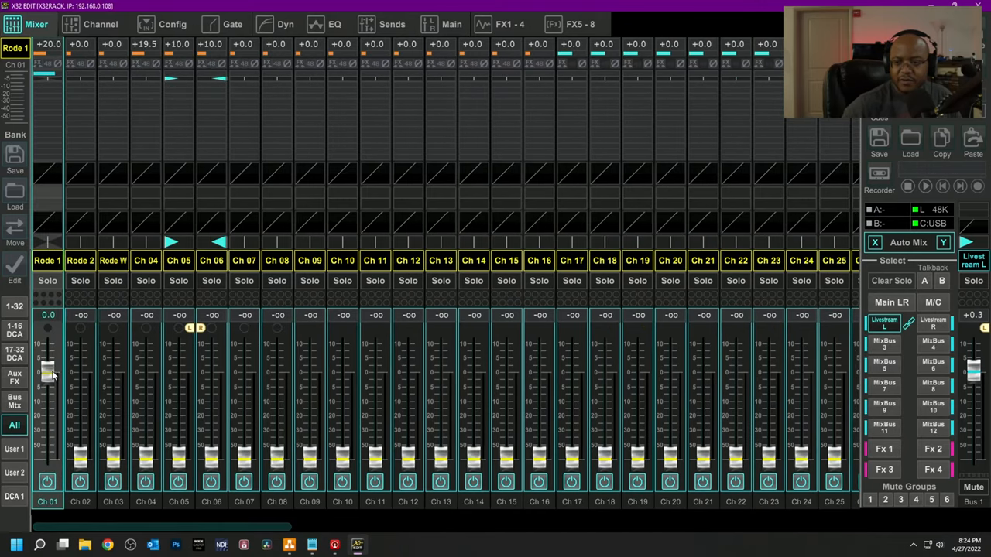
- Raise the Rode 1 mic's send to the Livestream L bus to +2.5 dB
left_click_drag(48, 379, 48, 364)
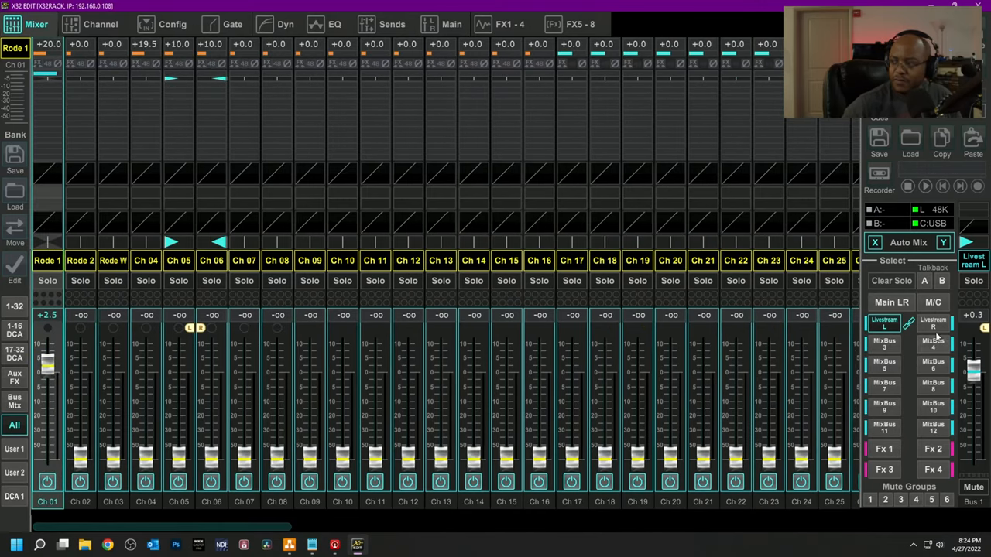